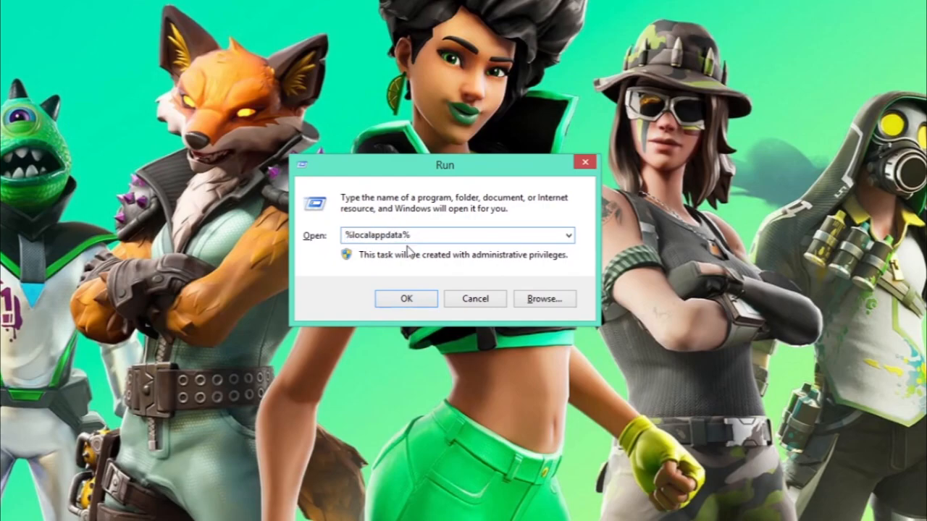
Run %localappdata% to open the AppData Local folder in File Explorer
{"action": "left_click", "coordinate": [407, 299]}
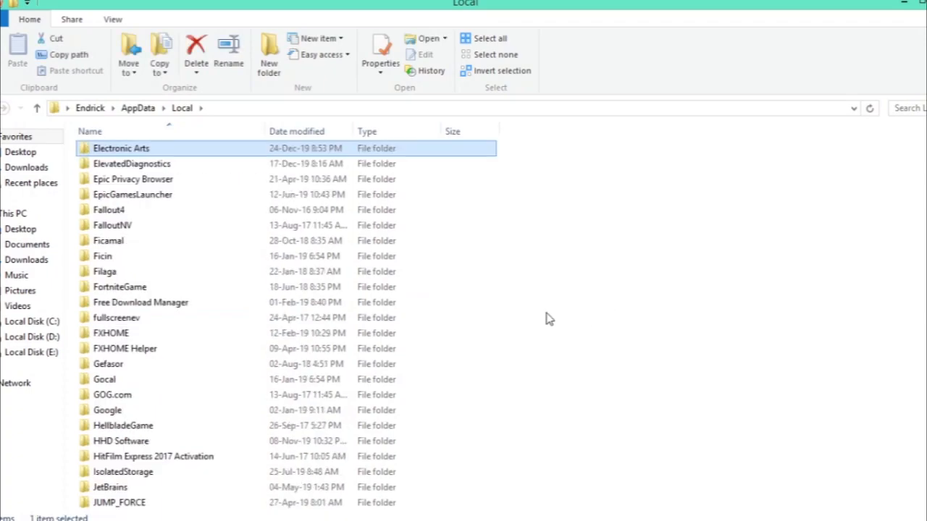
Browse EpicGamesLauncher > Saved > Config > Windows and open GameUserSettings in Notepad
{"action": "double_click", "coordinate": [133, 194]}
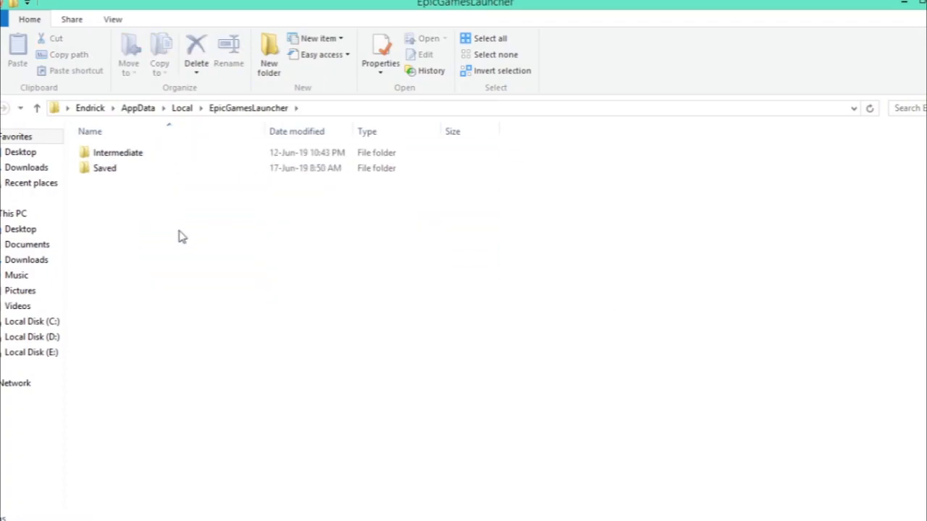
{"action": "double_click", "coordinate": [104, 168]}
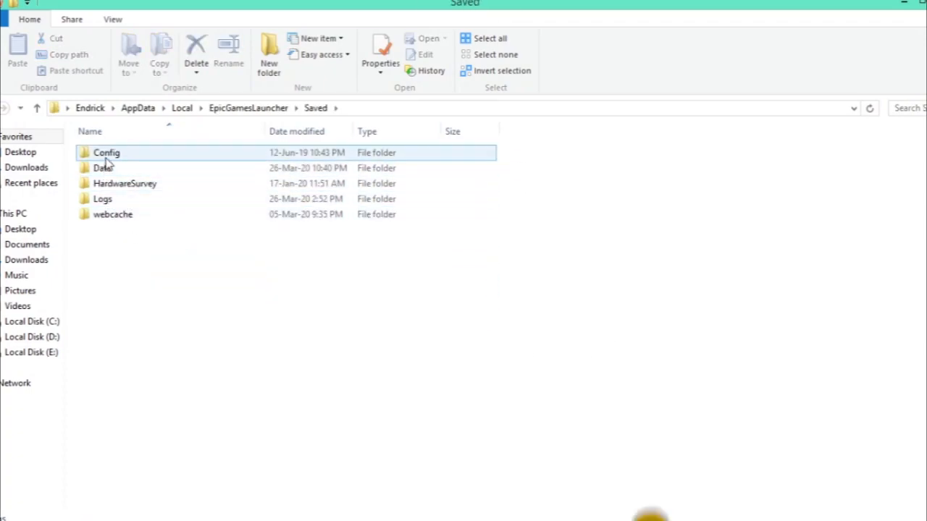
{"action": "double_click", "coordinate": [107, 153]}
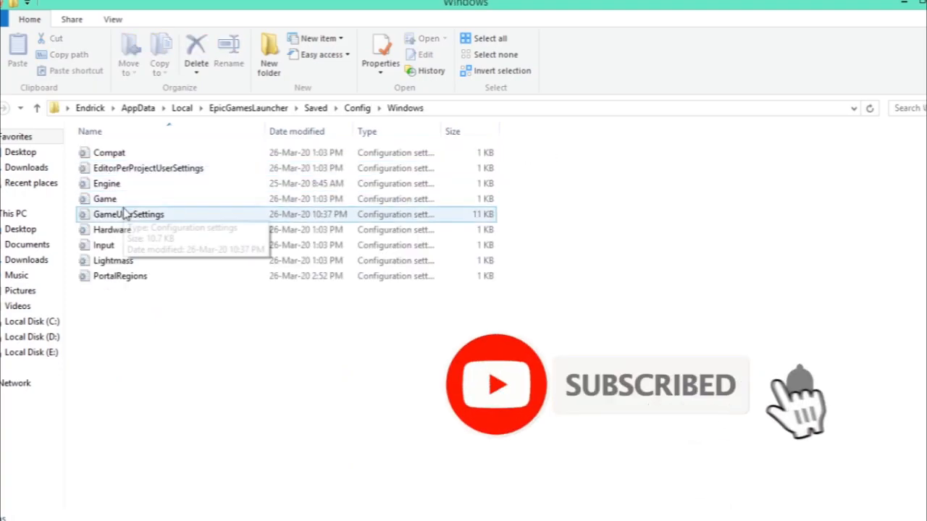
{"action": "double_click", "coordinate": [128, 215]}
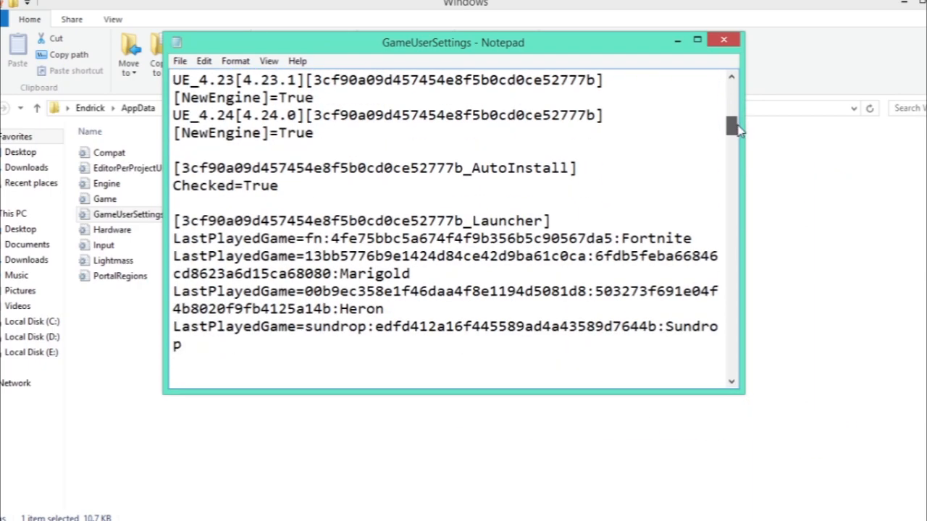
Scroll to [Portal.OSS] and check that bShouldPrimeEms reads False
{"action": "scroll", "scroll_direction": "down", "scroll_amount": 3}
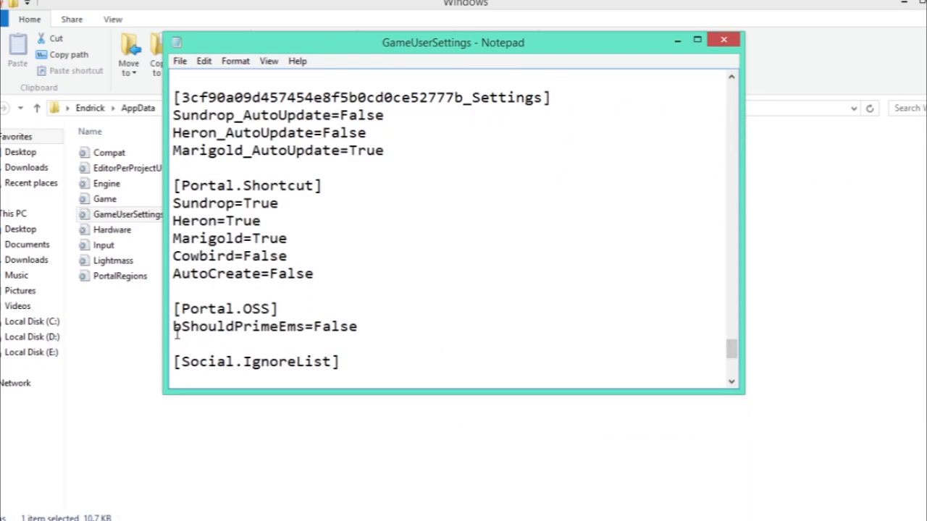
{"action": "double_click", "coordinate": [239, 327]}
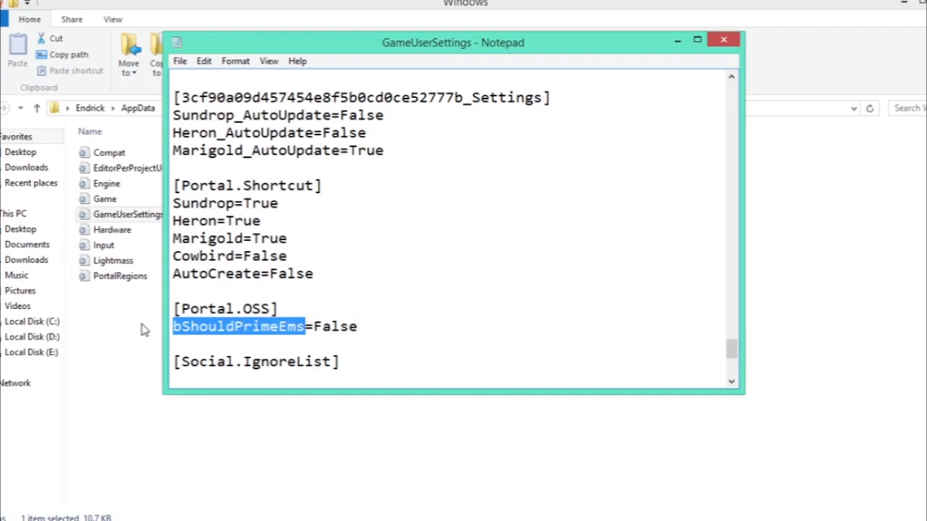
{"action": "double_click", "coordinate": [226, 308]}
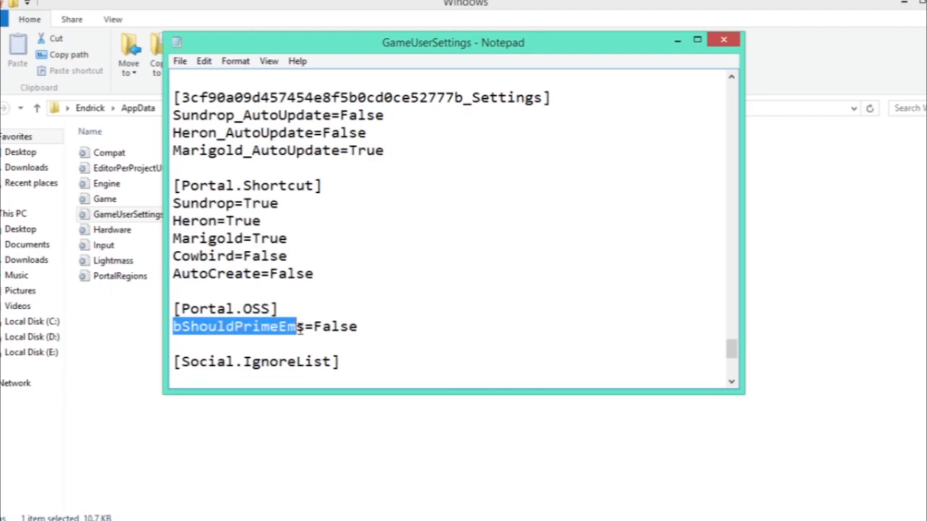
{"action": "double_click", "coordinate": [327, 326]}
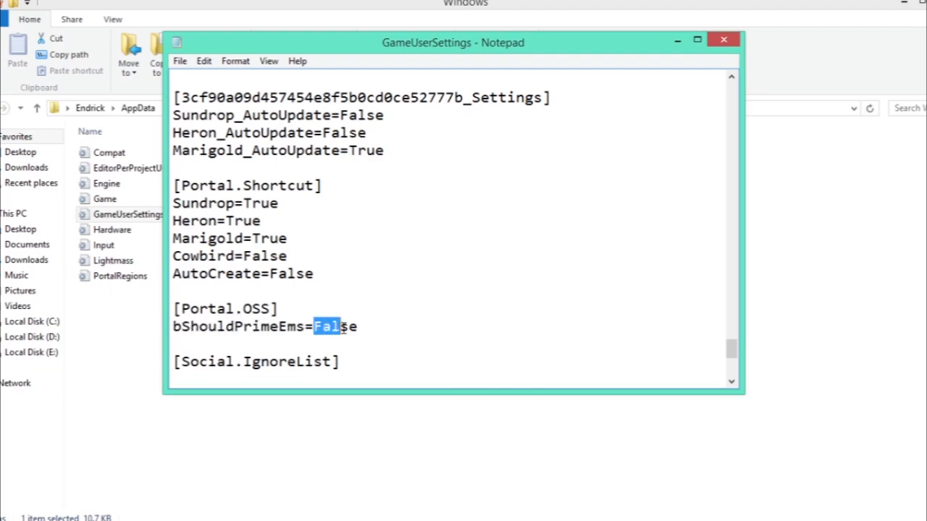
{"action": "double_click", "coordinate": [335, 326]}
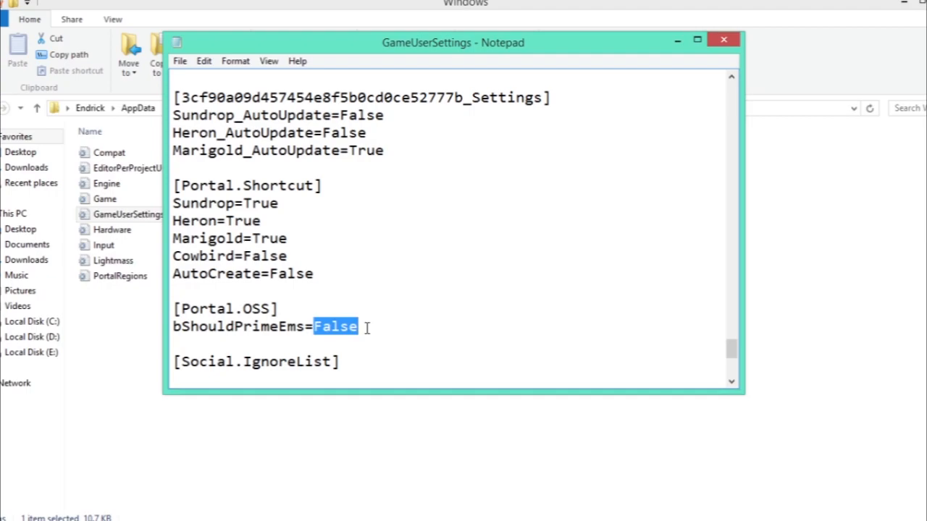
{"action": "mouse_move", "coordinate": [503, 280]}
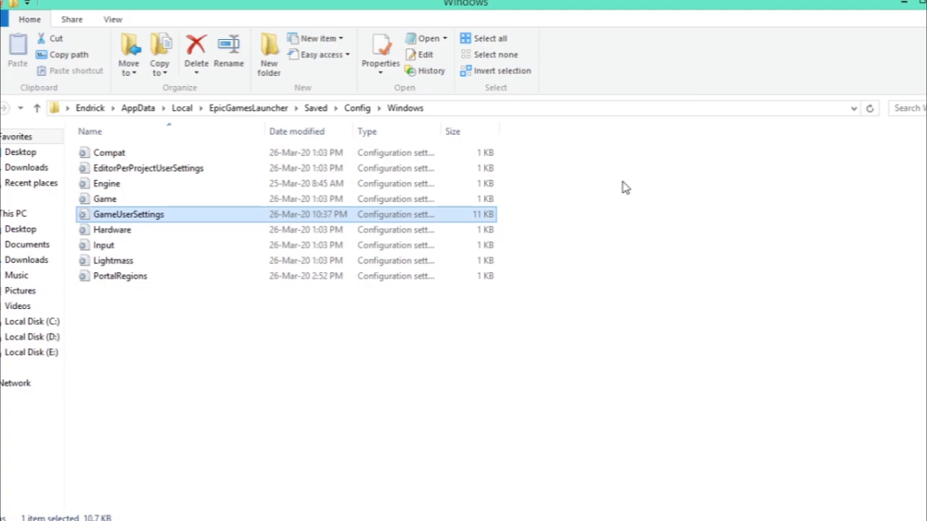
{"action": "mouse_move", "coordinate": [637, 223]}
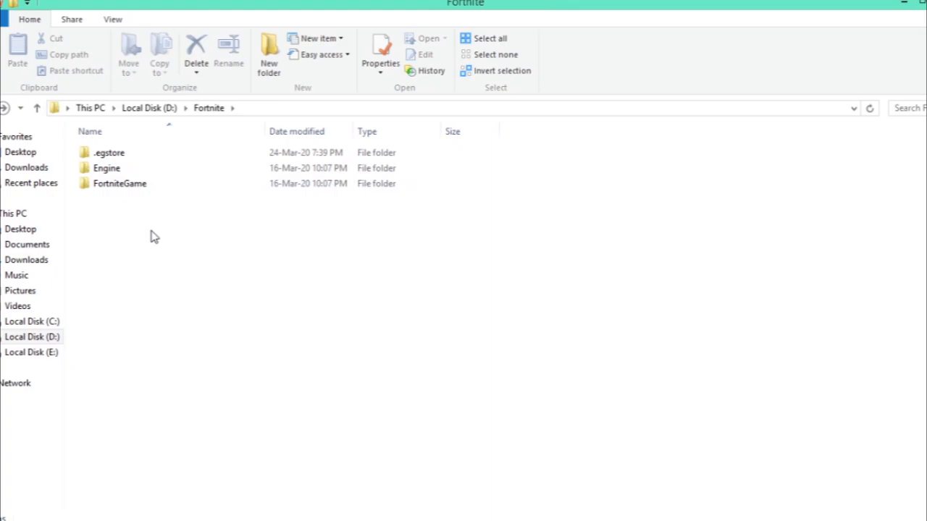
Browse D:\Fortnite\FortniteGame\Binaries to BattlEye and select Install_BattlEye
{"action": "double_click", "coordinate": [119, 183]}
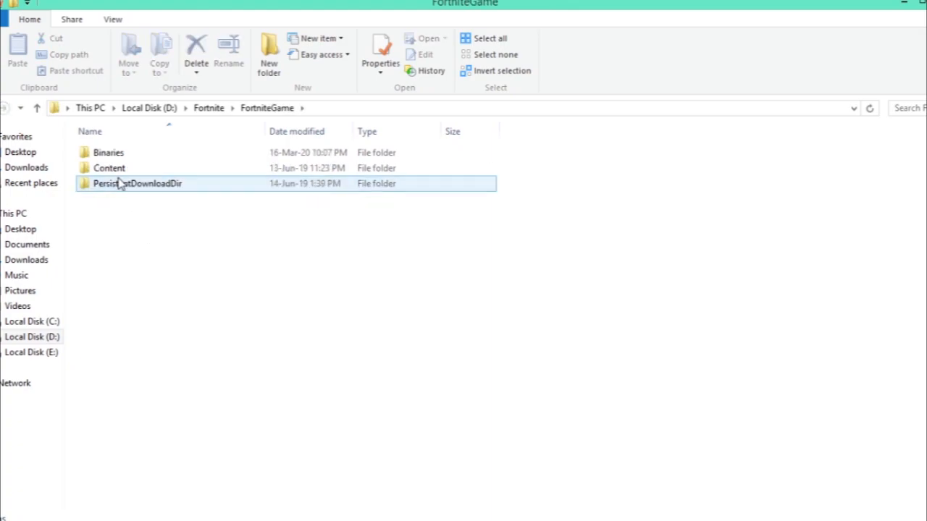
{"action": "double_click", "coordinate": [108, 152]}
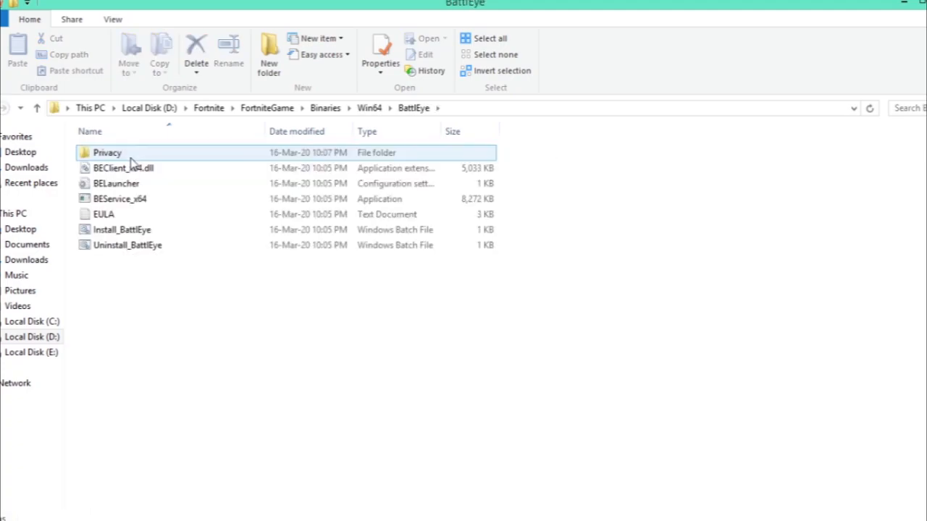
{"action": "left_click", "coordinate": [122, 229]}
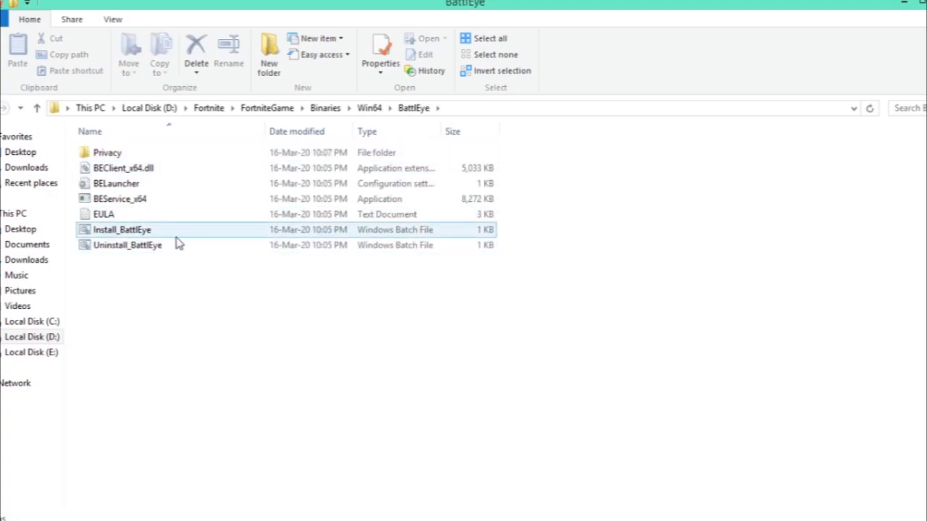